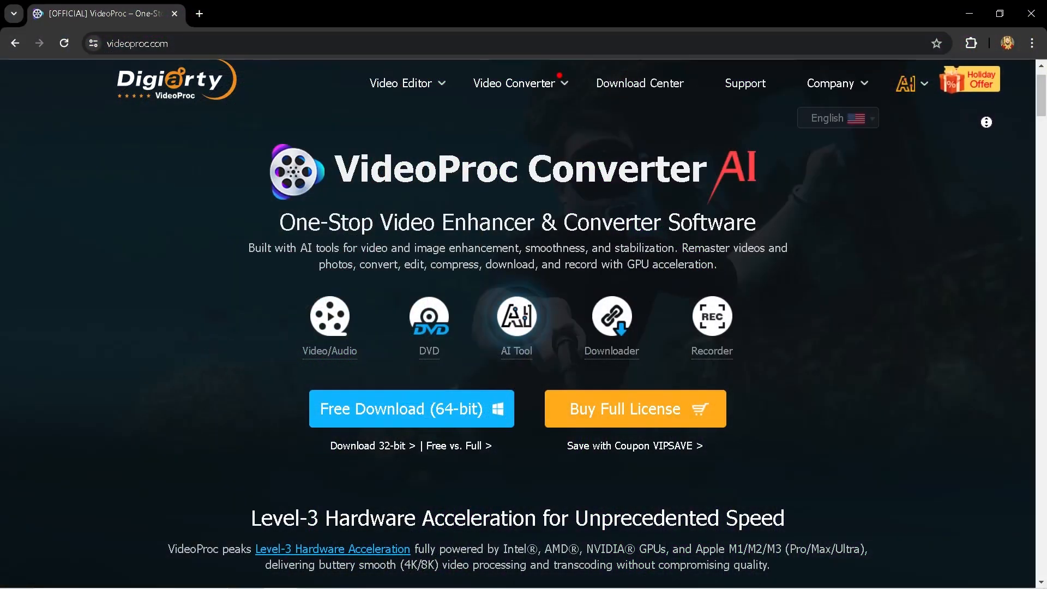
Step: Scroll through the videoproc.com homepage before switching to the app's start screen
scroll("down", 3)
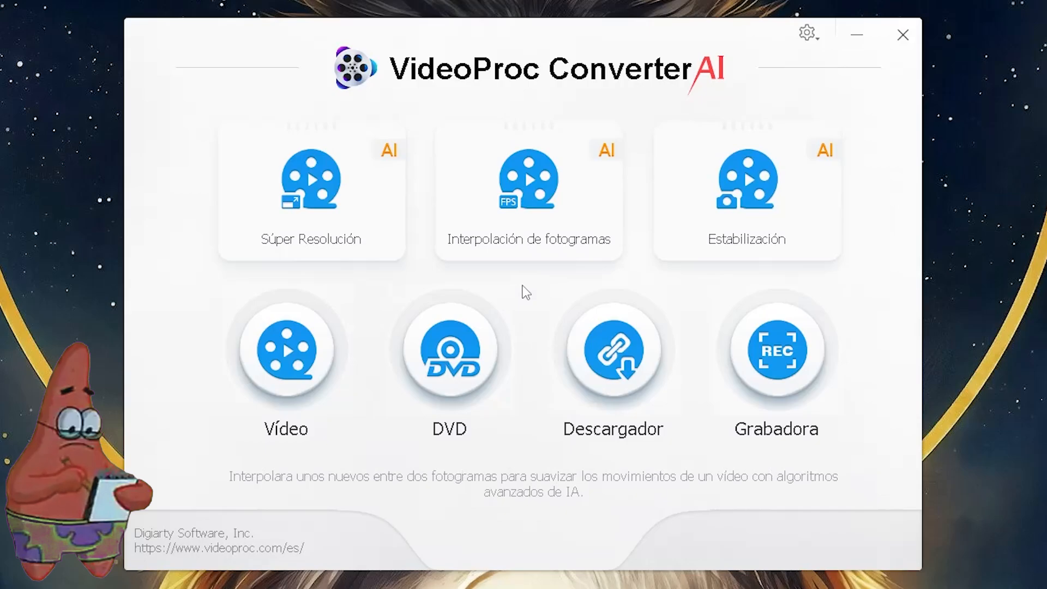
Step: In Súper Resolución, jump to the 5-second mark, set denoising to Medio and upscale 3x
left_click(310, 193)
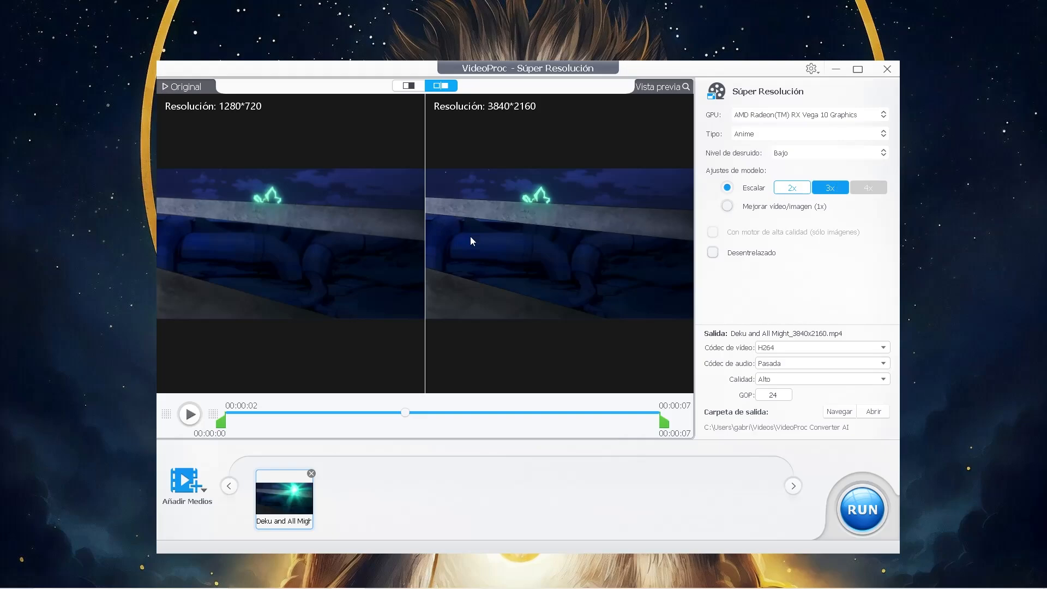
left_click_drag(405, 413, 547, 413)
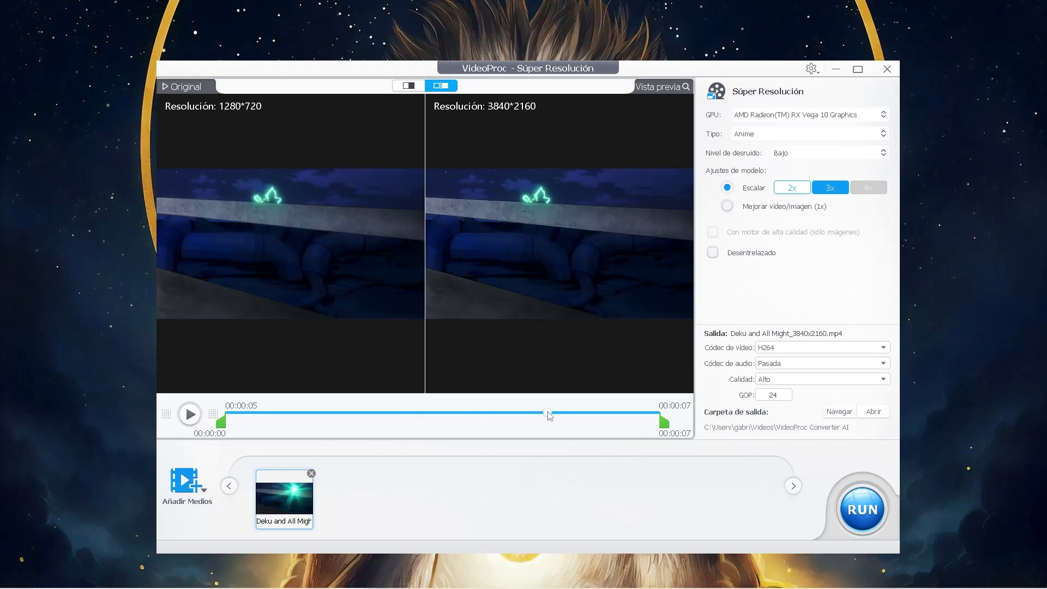
left_click(726, 206)
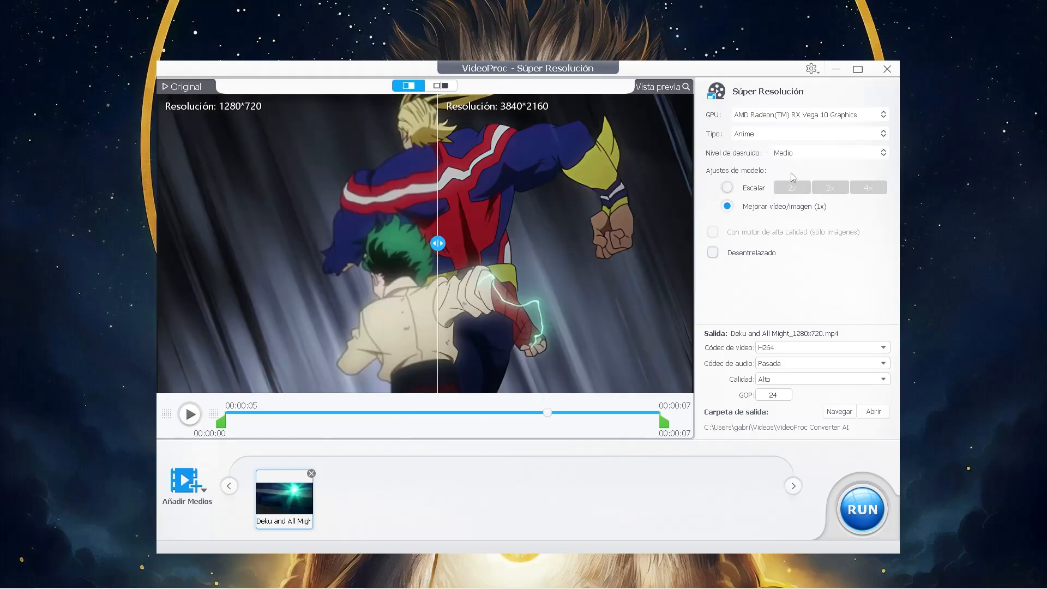
left_click(726, 187)
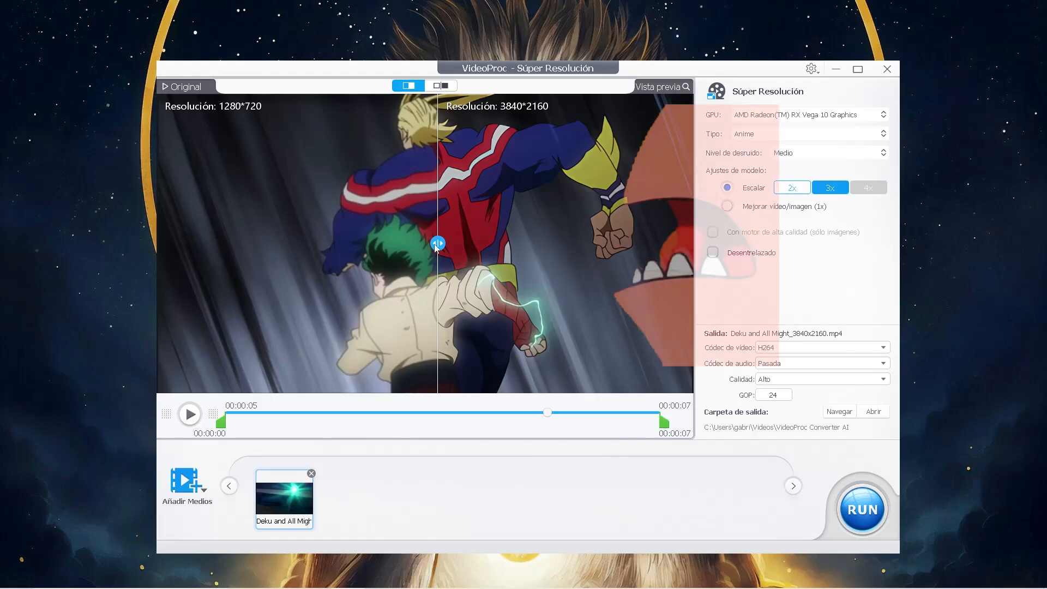
Step: Compare the 1280x720 and 3840x2160 views with the before/after divider, then close the tool
left_click_drag(438, 242, 281, 242)
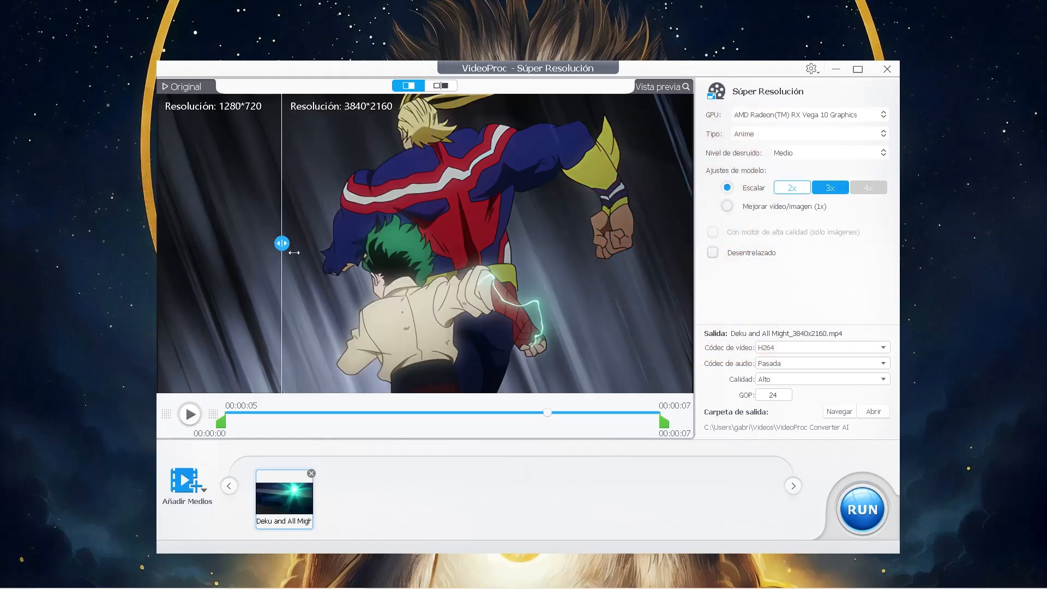
left_click_drag(282, 244, 472, 243)
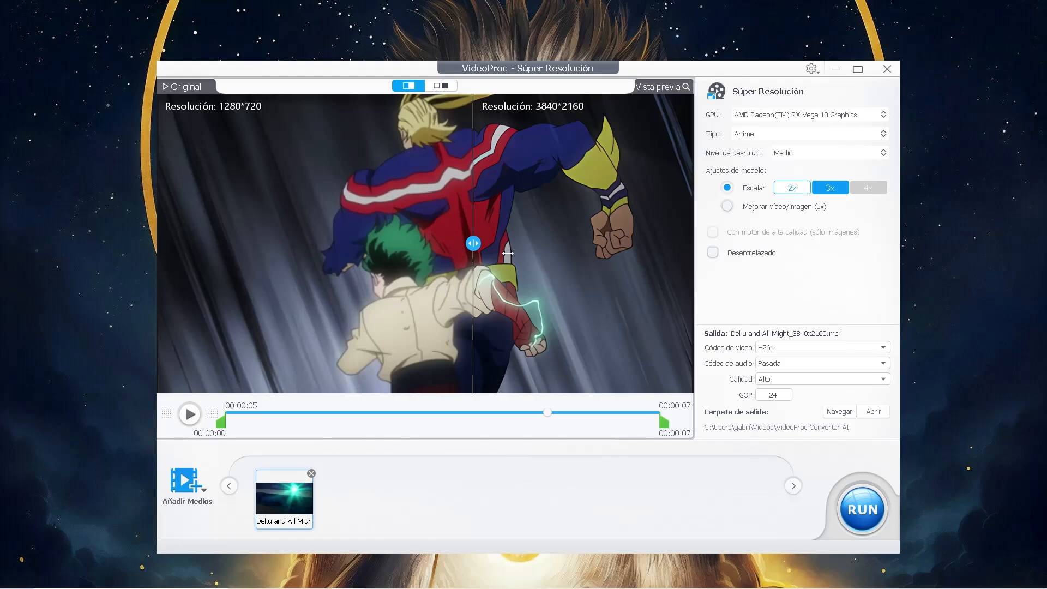
left_click_drag(473, 244, 499, 243)
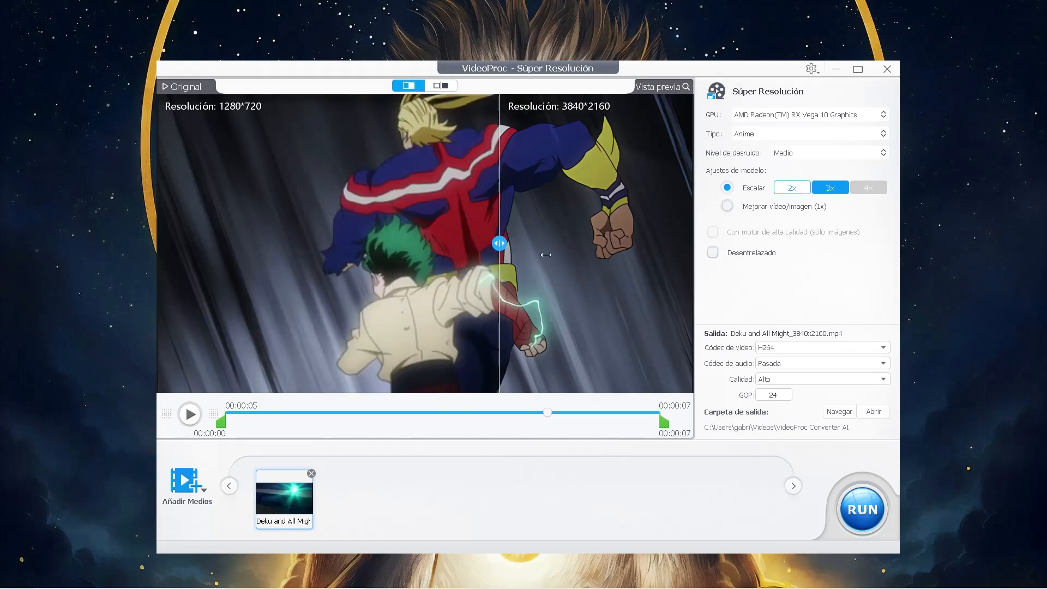
left_click(861, 508)
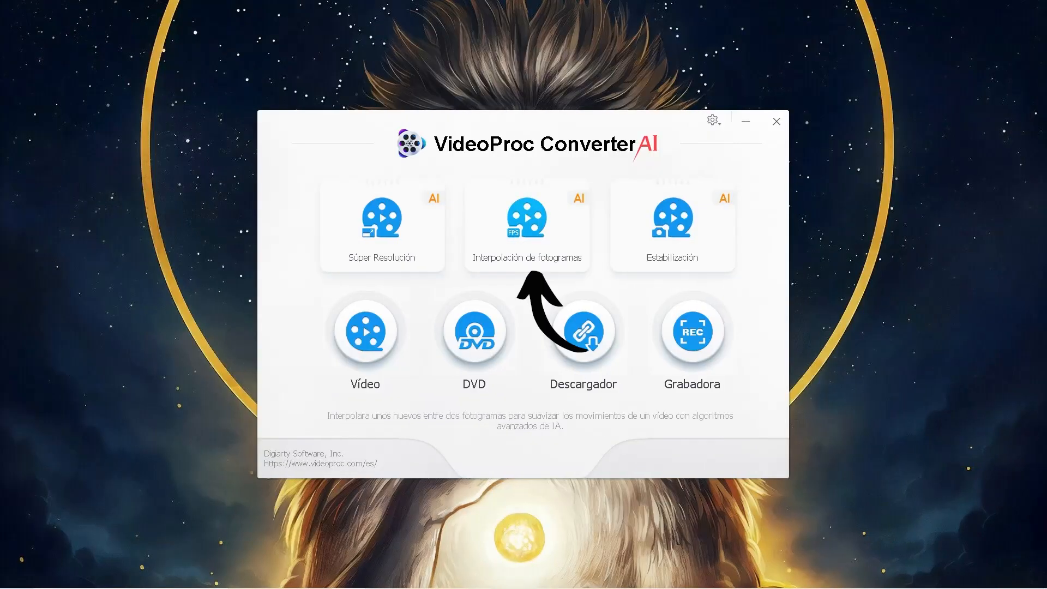
Step: Load the clip into frame interpolation, preview the 3X, 4X and 5X rates, and start a 3X (72 FPS) export
left_click(525, 224)
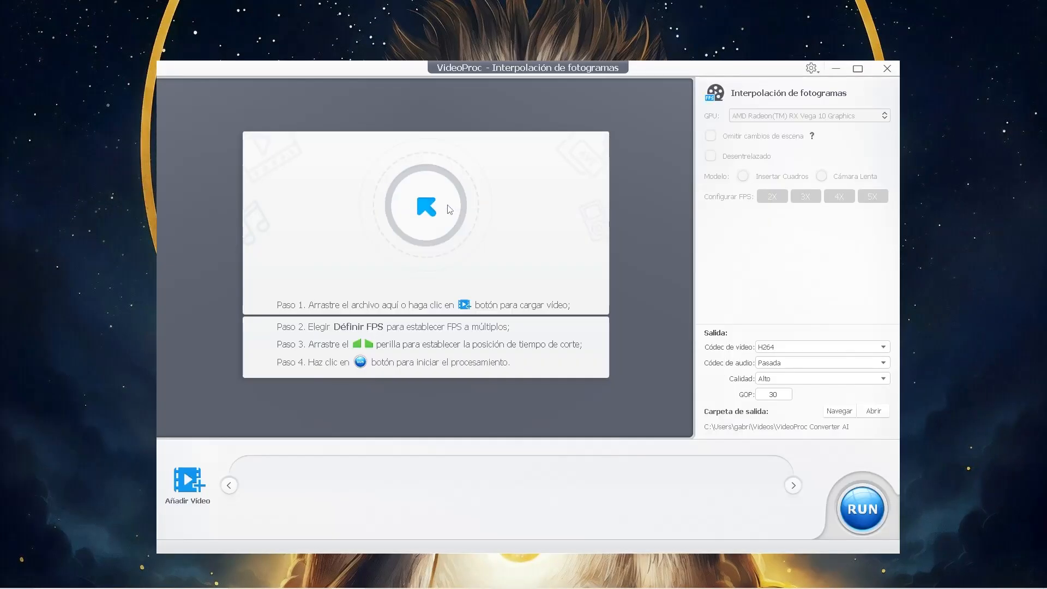
left_click(806, 196)
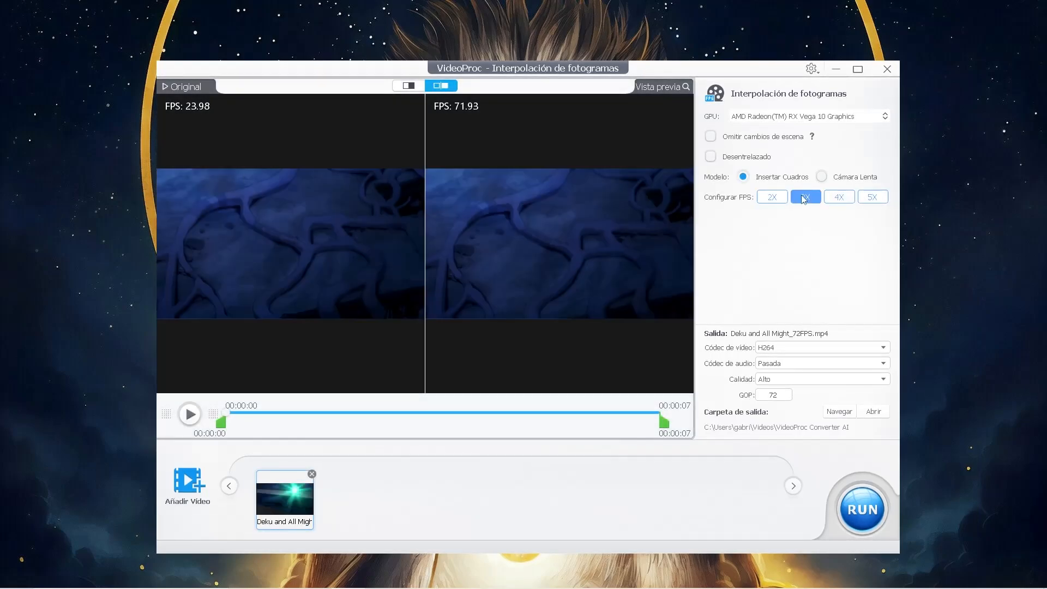
left_click(839, 196)
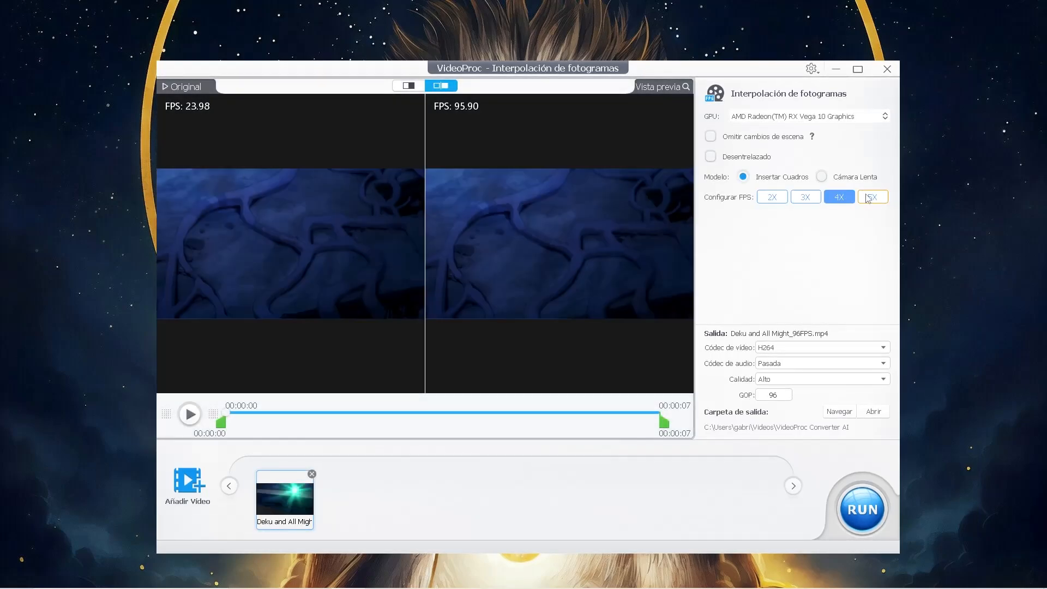
left_click(872, 196)
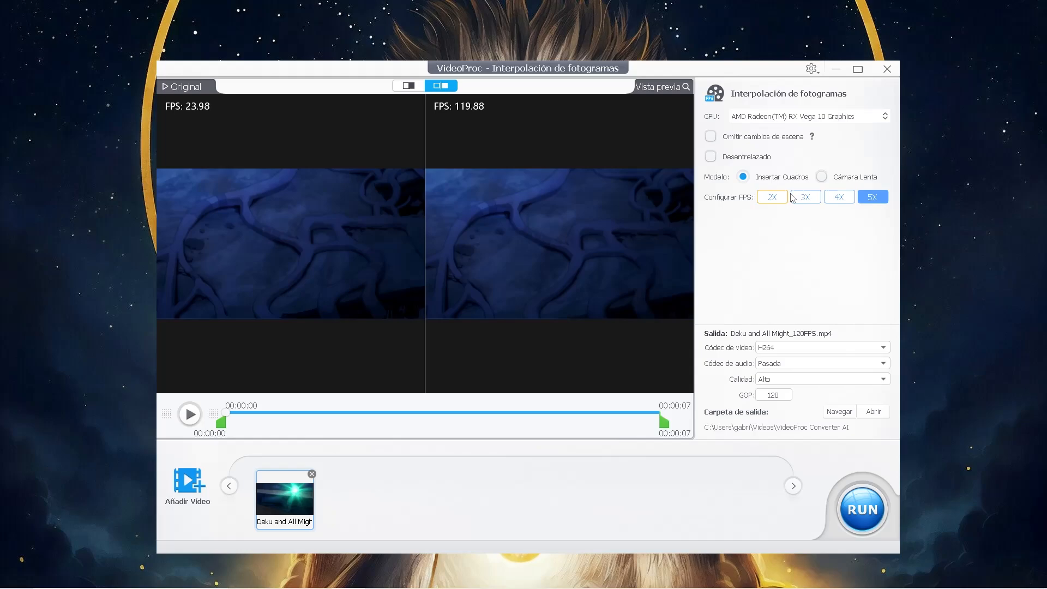
left_click(861, 507)
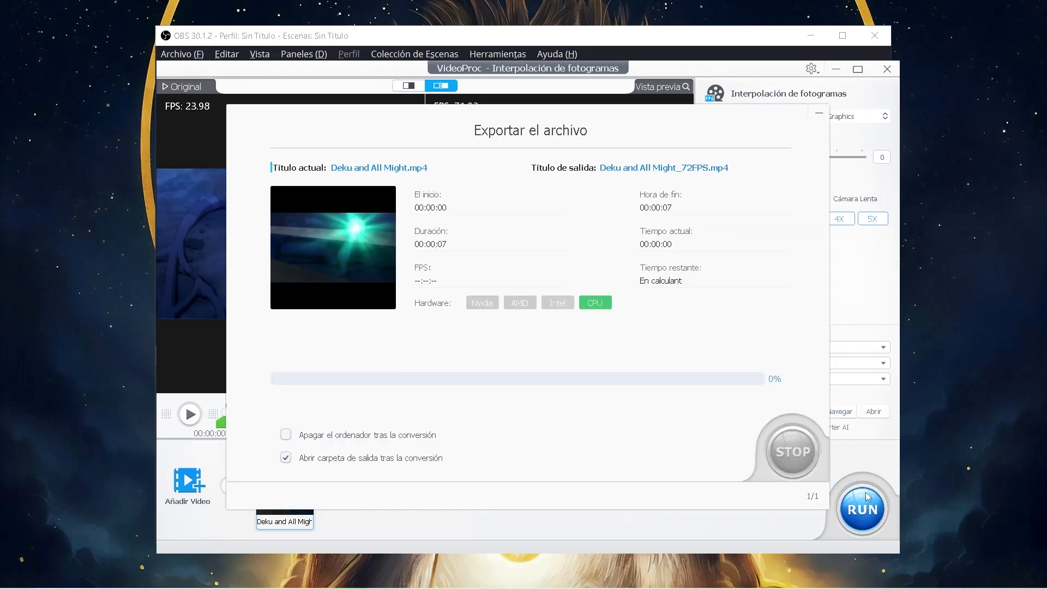
Step: Export the interpolated clip as Deku and All Might_72FPS.mp4
left_click(862, 509)
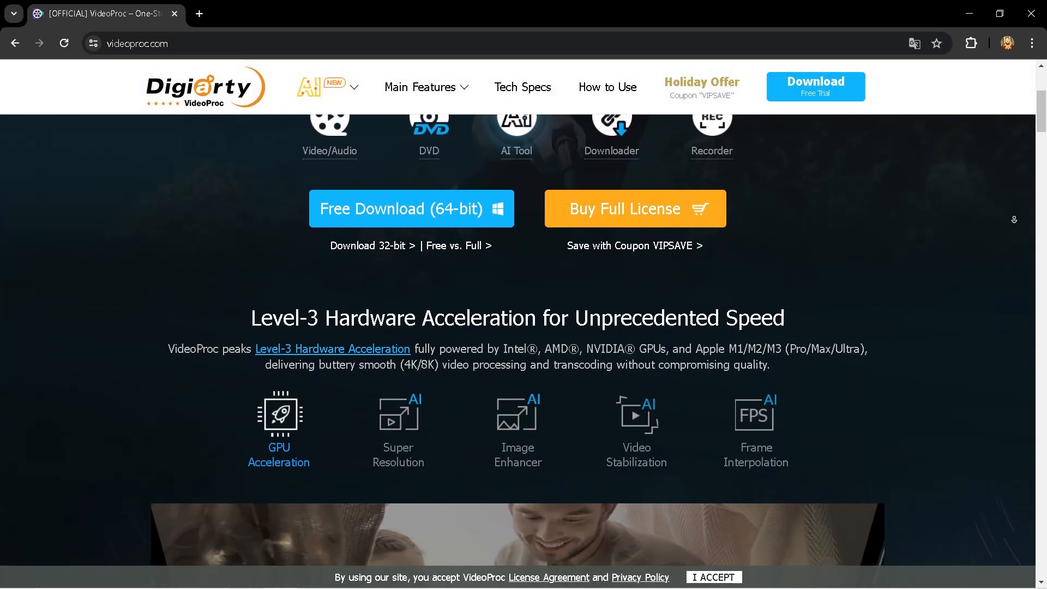
Step: Open the Holiday Offer page and scroll down to the lifetime license price cards
left_click(700, 86)
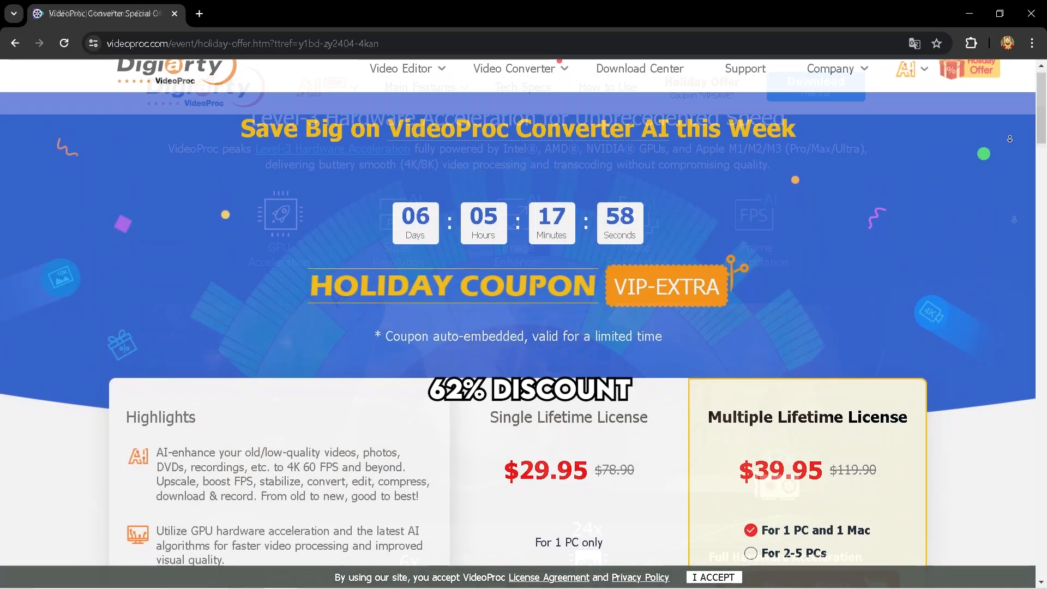
scroll("down", 3)
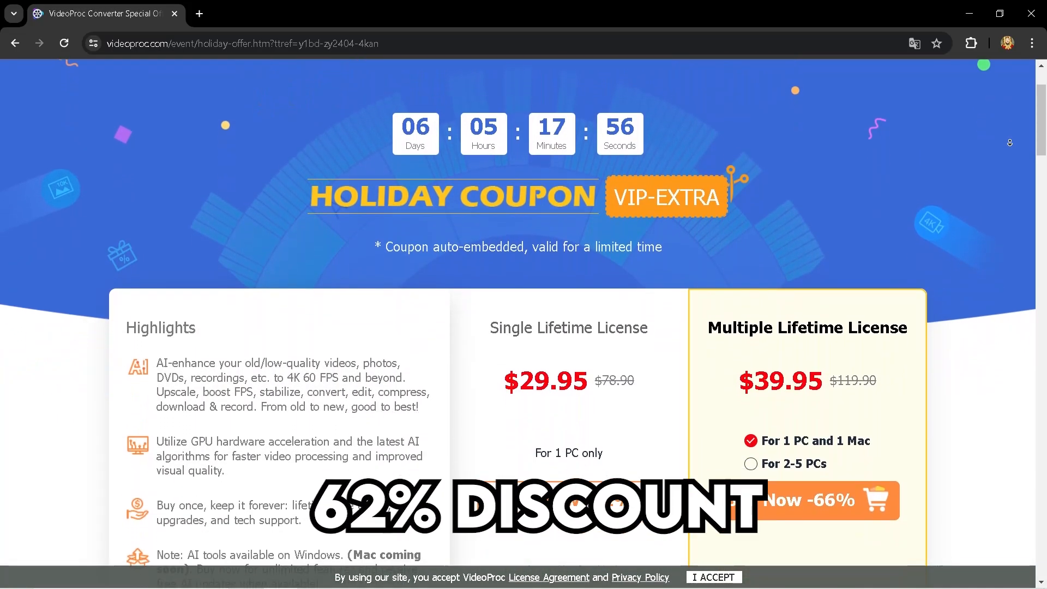
scroll("down", 3)
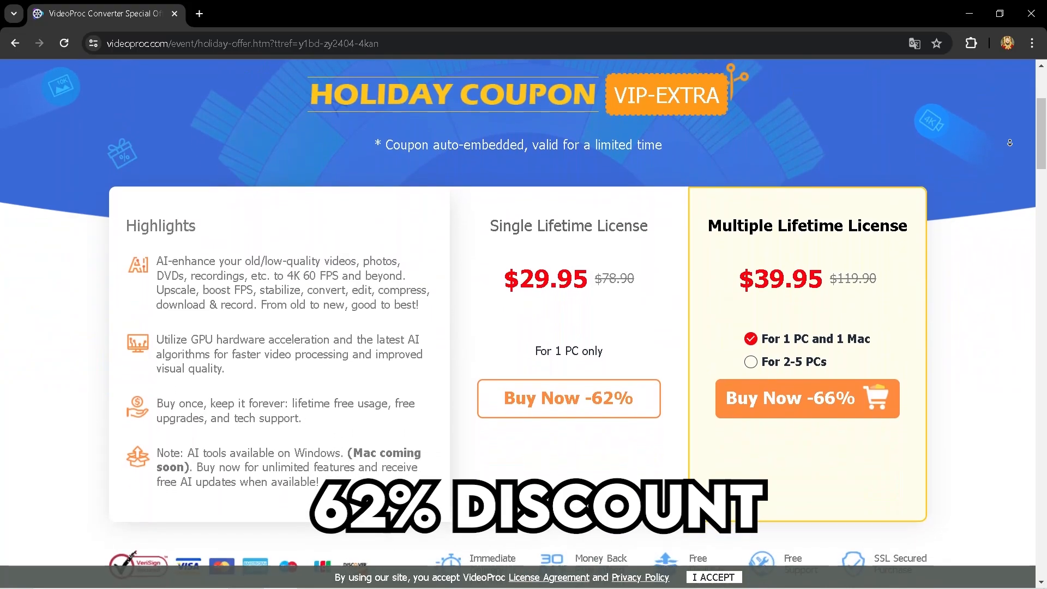